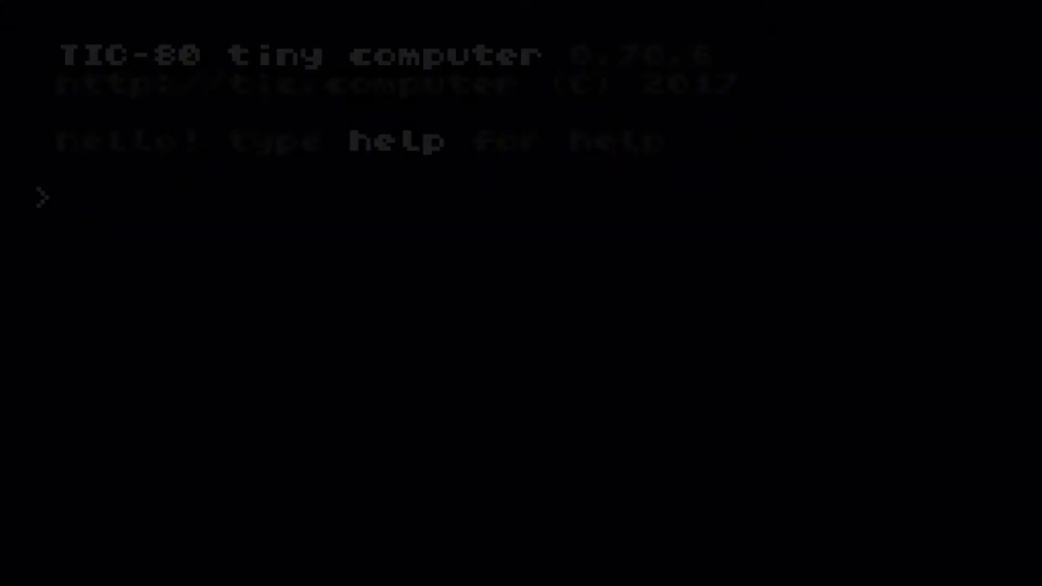
- Load the lesson24 cart, save it as lesson25, set desc to Lesson 25 and run it
type("Load")
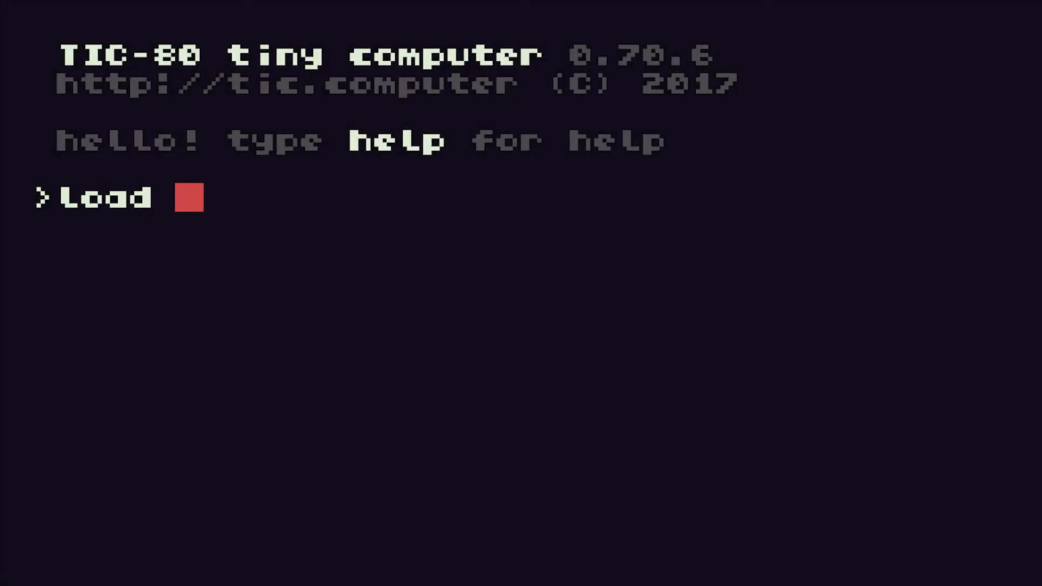
type("Lesson24")
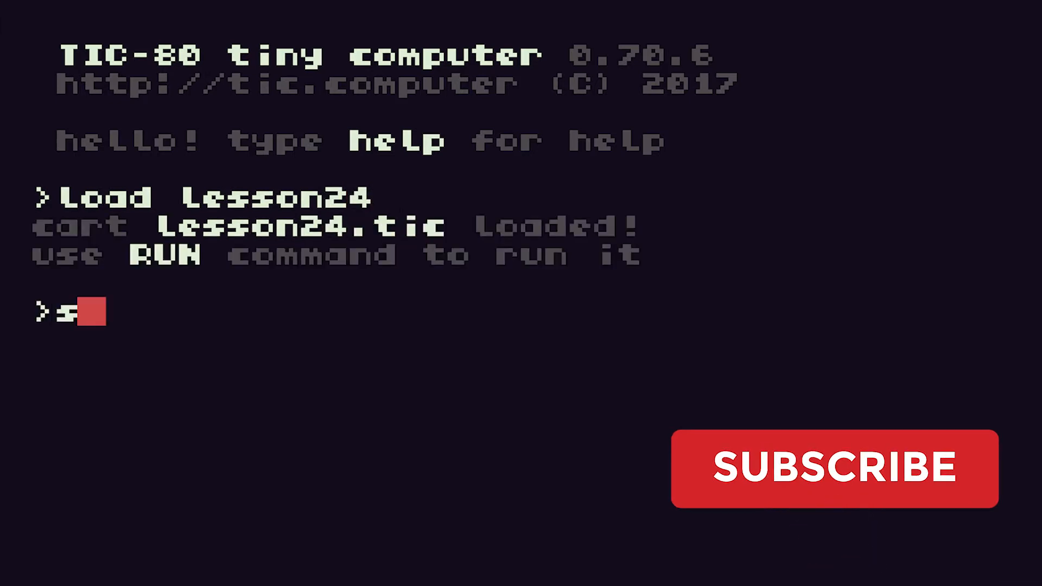
type("ave lesson")
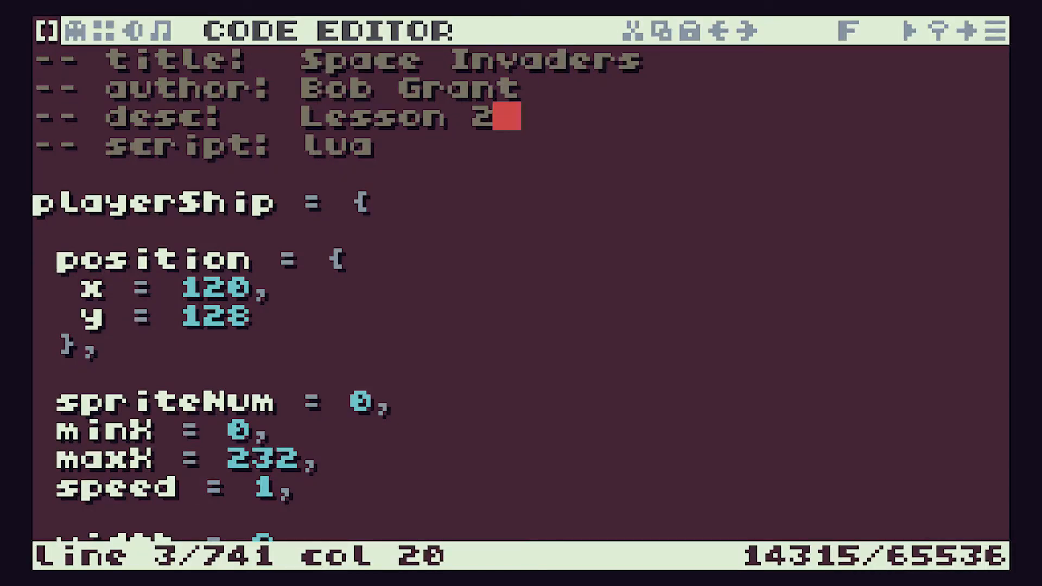
type("5")
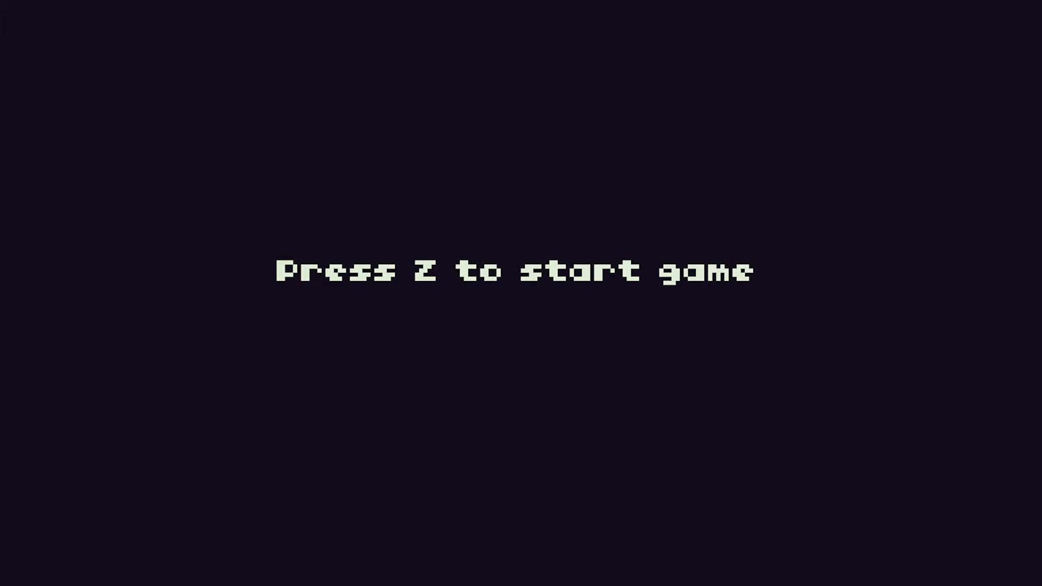
- Stop the running game and return to the Lesson 25 code editor
key("z")
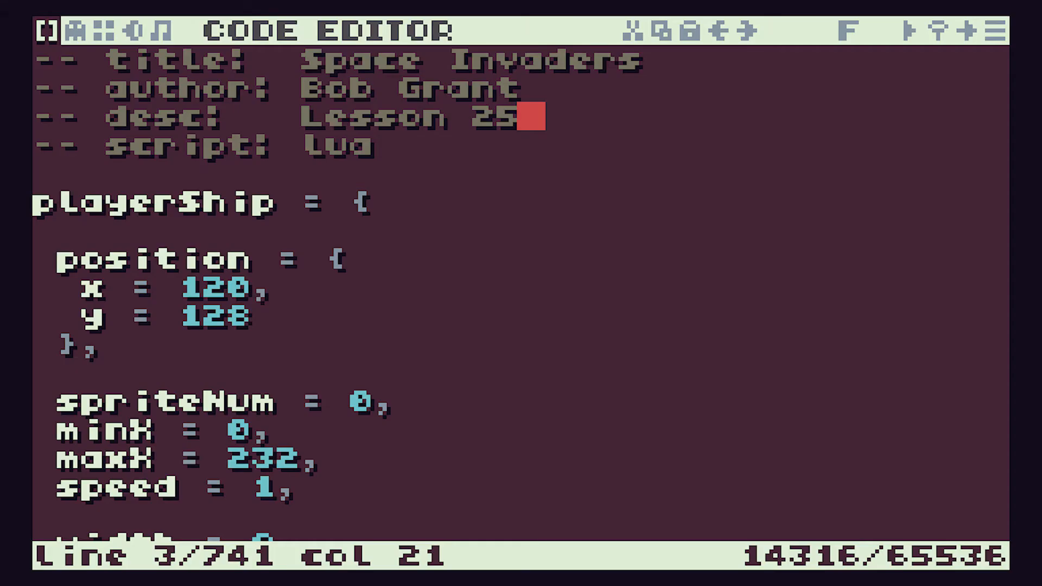
- Change maxPlayerBullets from 5 to 2 and run the cart again
scroll("down", 3)
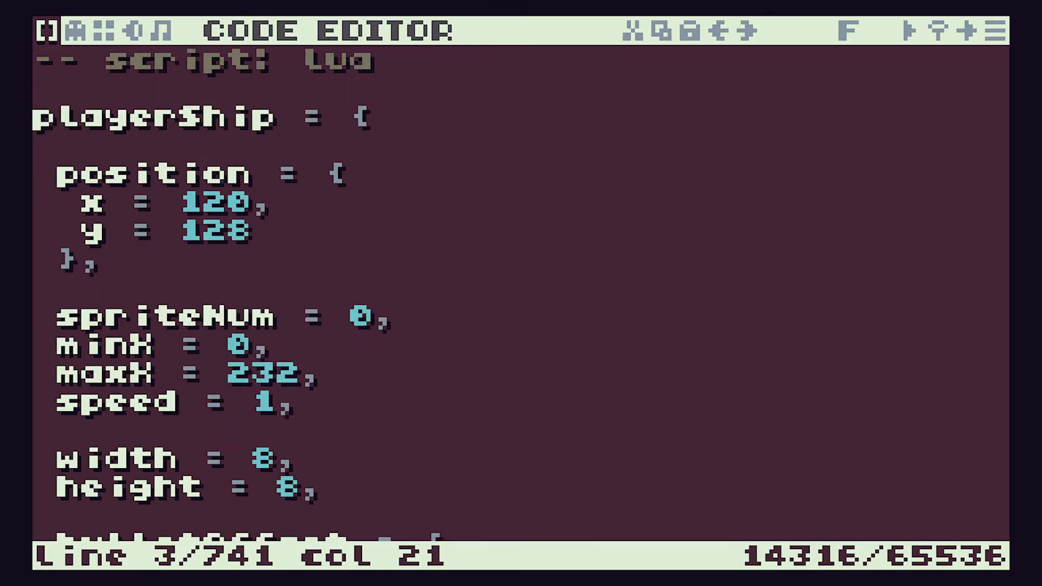
scroll("down", 3)
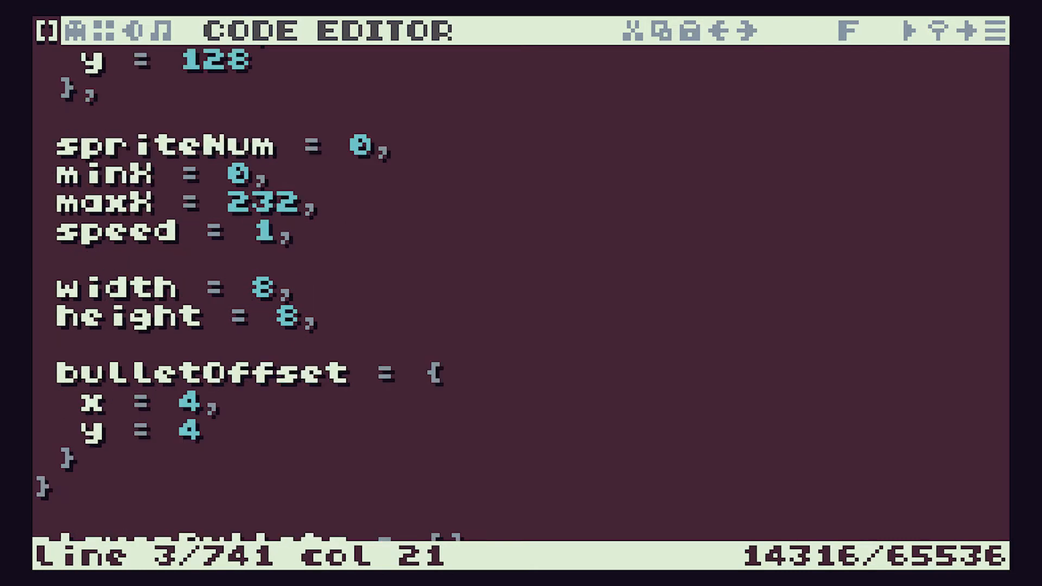
scroll("down", 3)
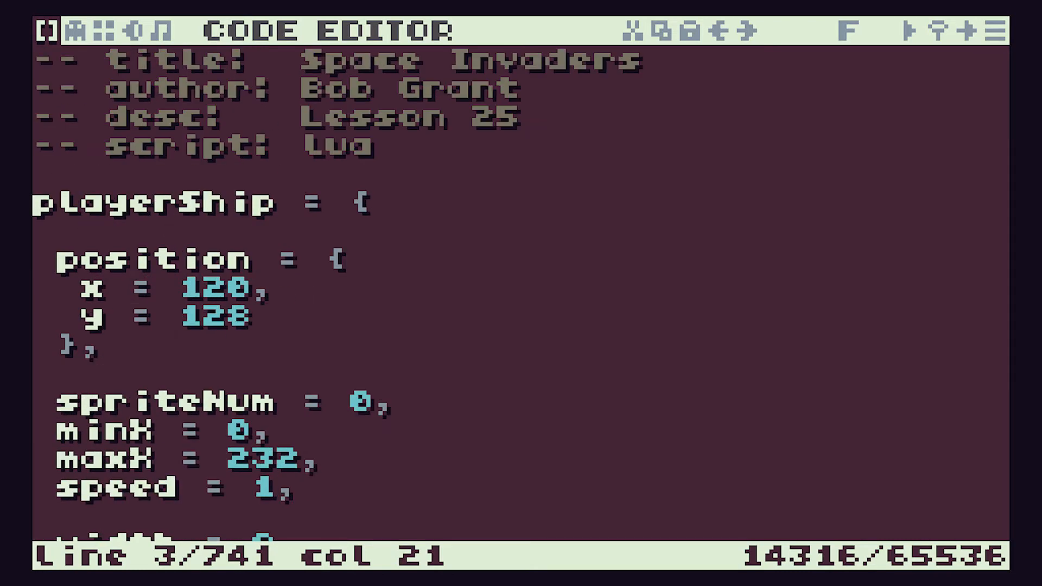
scroll("down", 3)
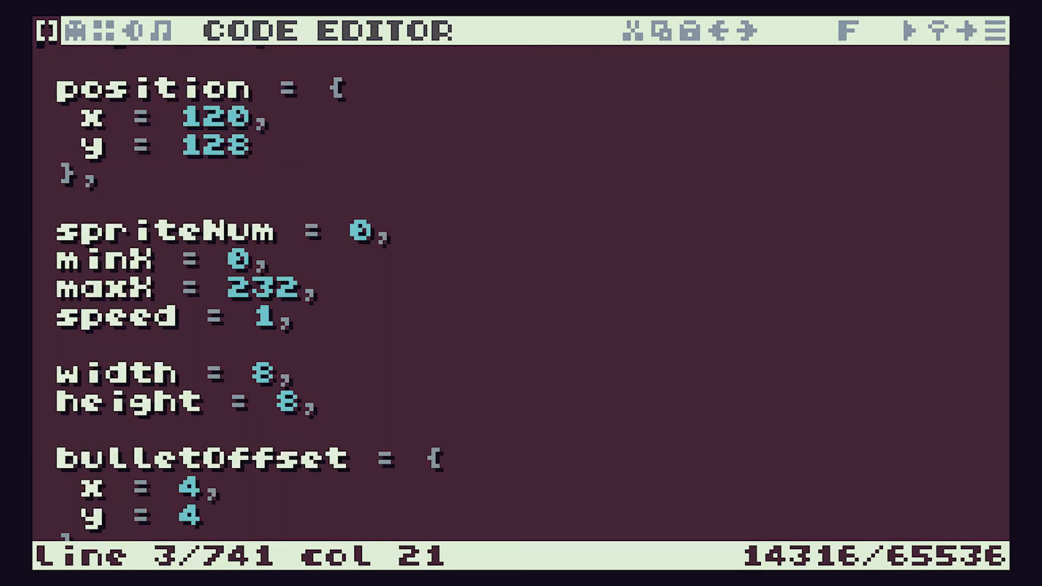
scroll("down", 3)
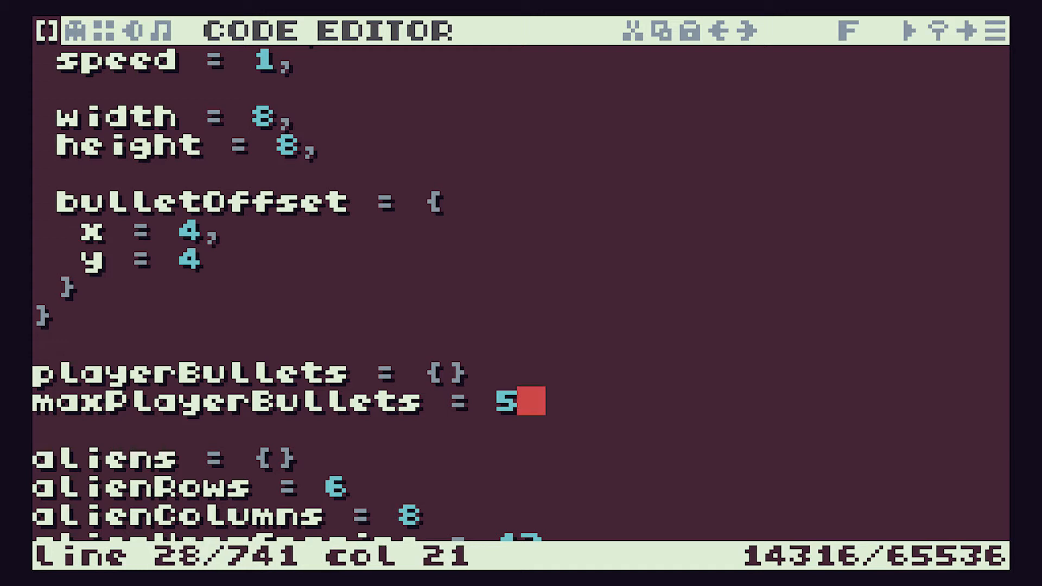
key("Backspace")
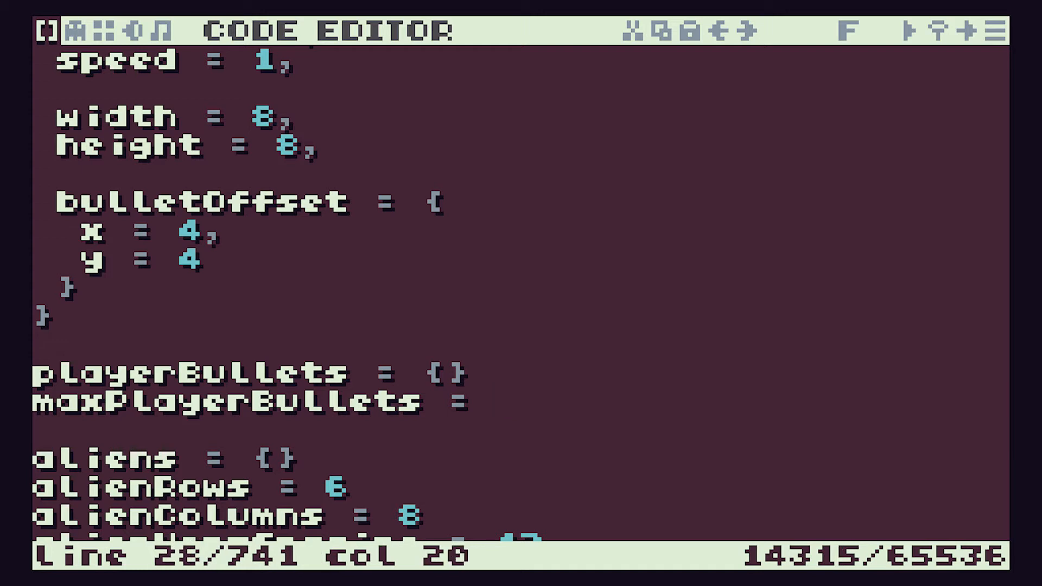
type("2")
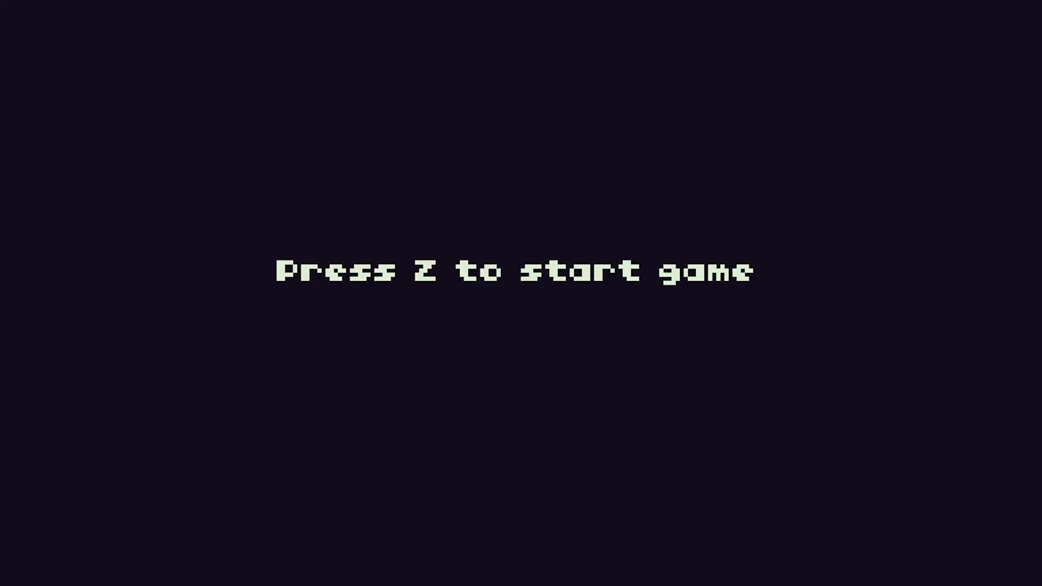
- Leave the game and jump to the spawnAlienMissile function in the code
key("z")
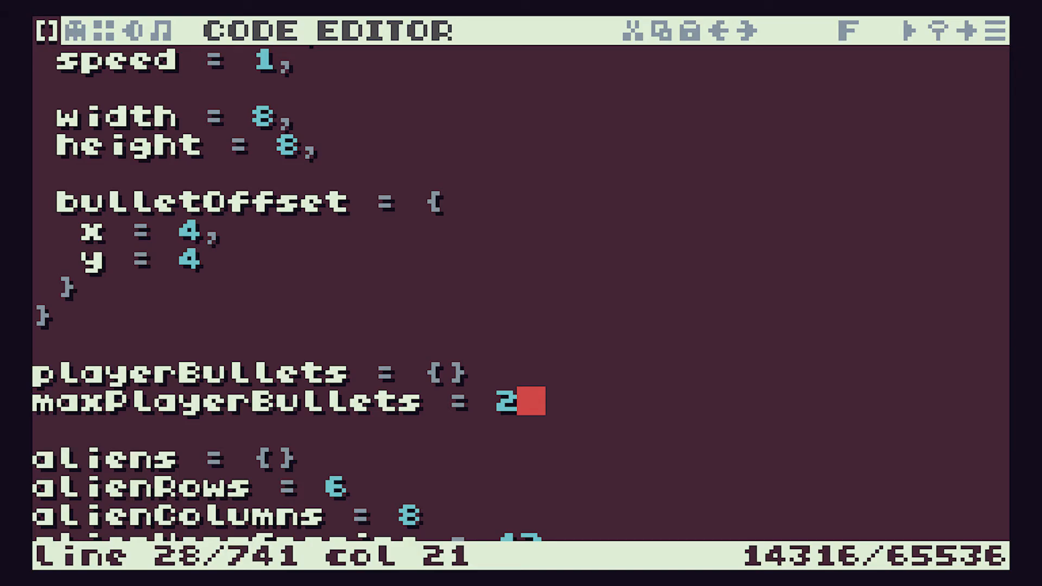
key("ctrl+o")
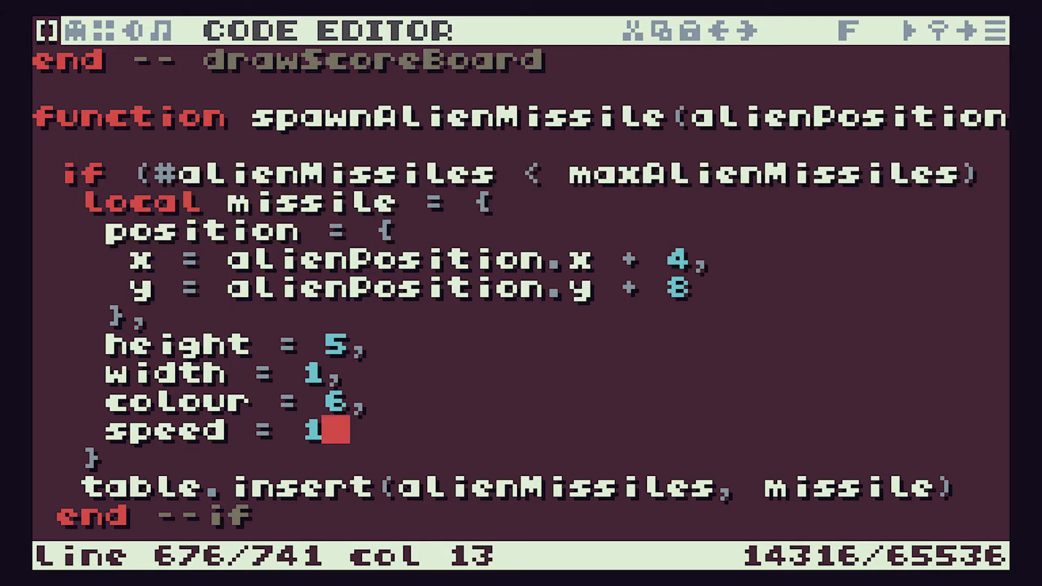
- Replace the fixed missile speed 1 with math.random(5,15)/10 in spawnAlienMissile
key("Backspace")
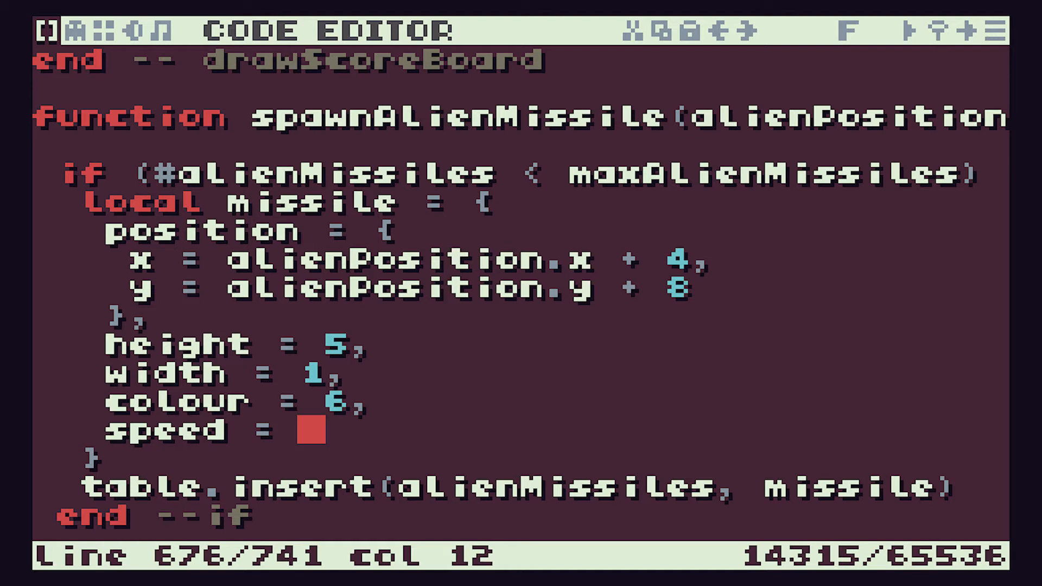
type("math")
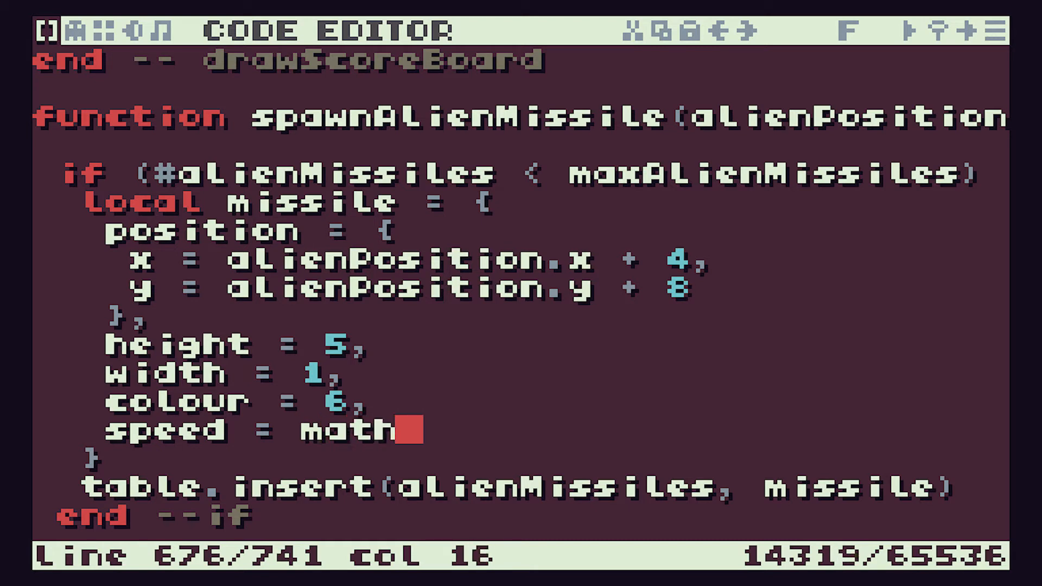
type(".rando")
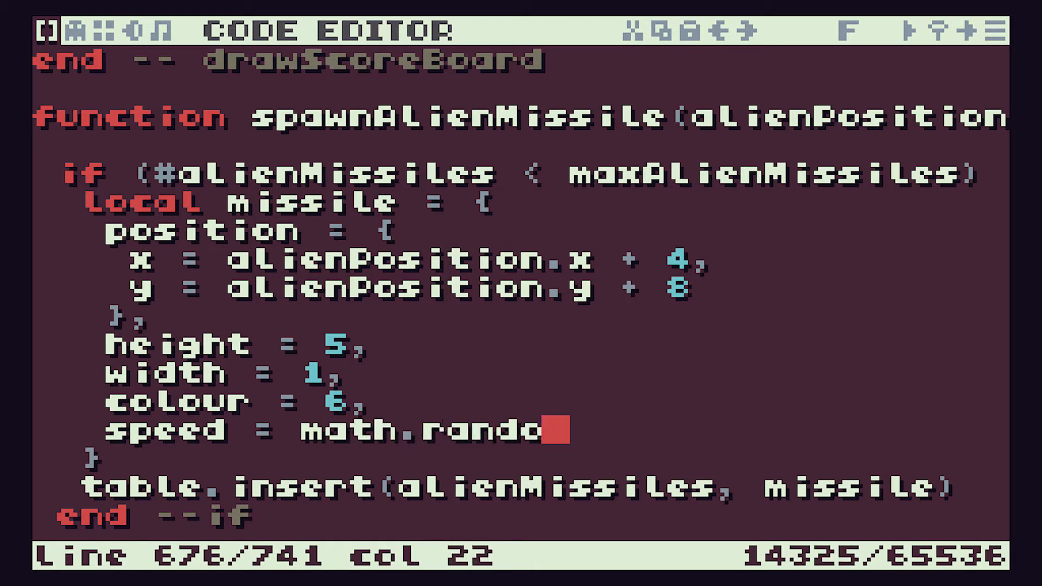
type("m")
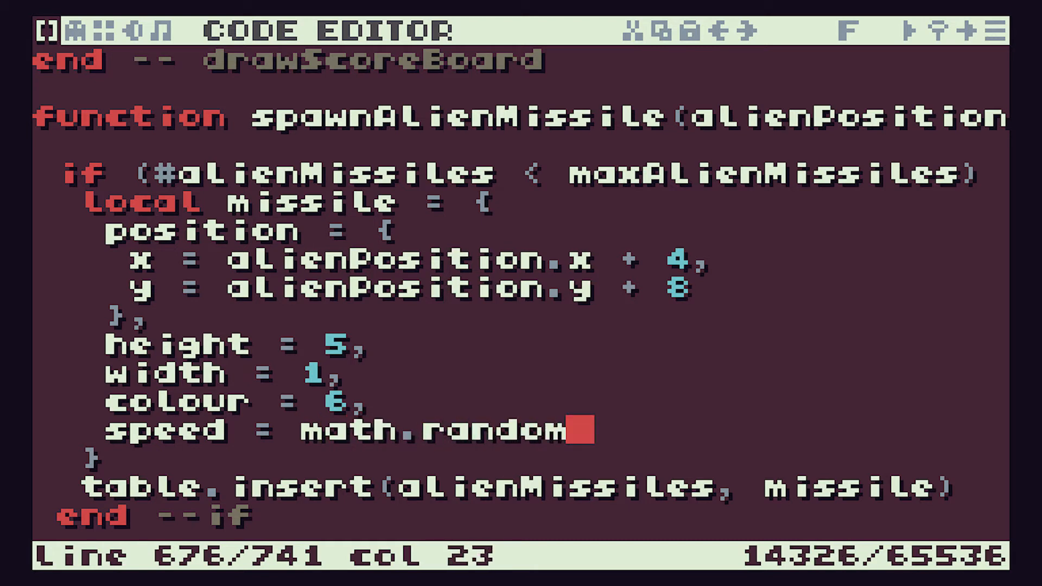
type("(")
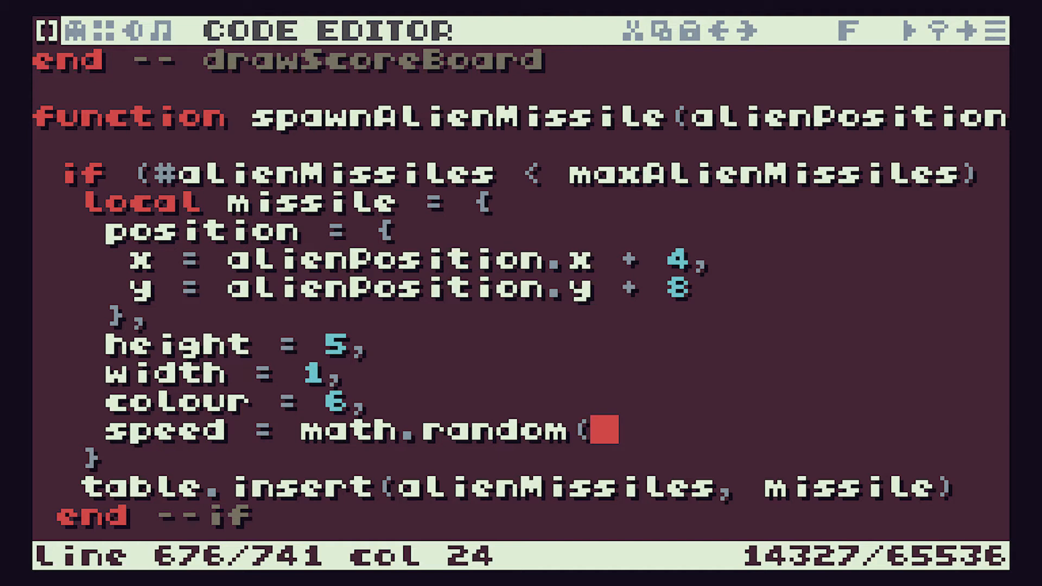
type("5")
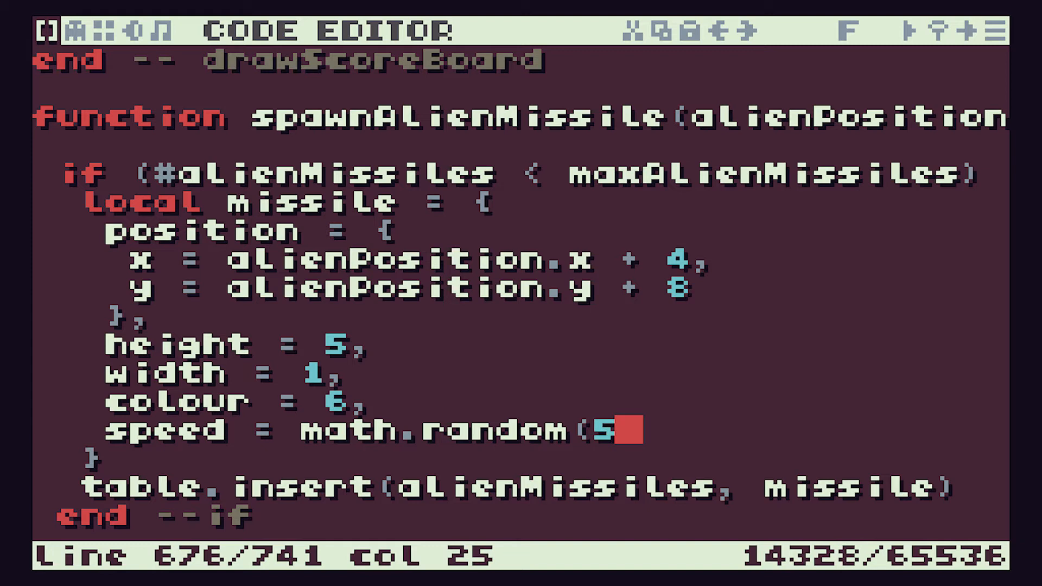
type(",15")
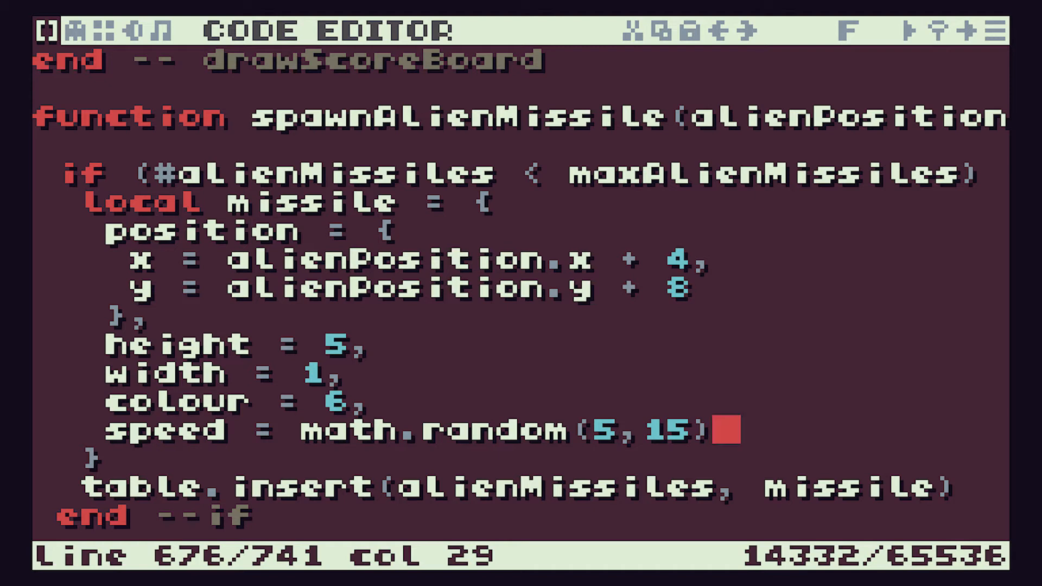
type("/10")
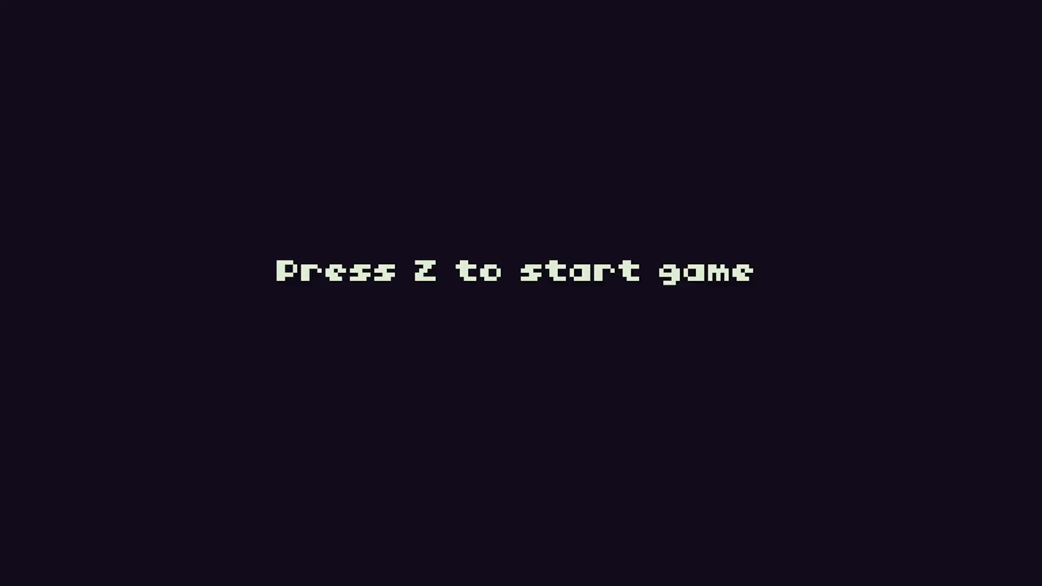
- Start a game of Space Invaders from the title screen with Z
key("z")
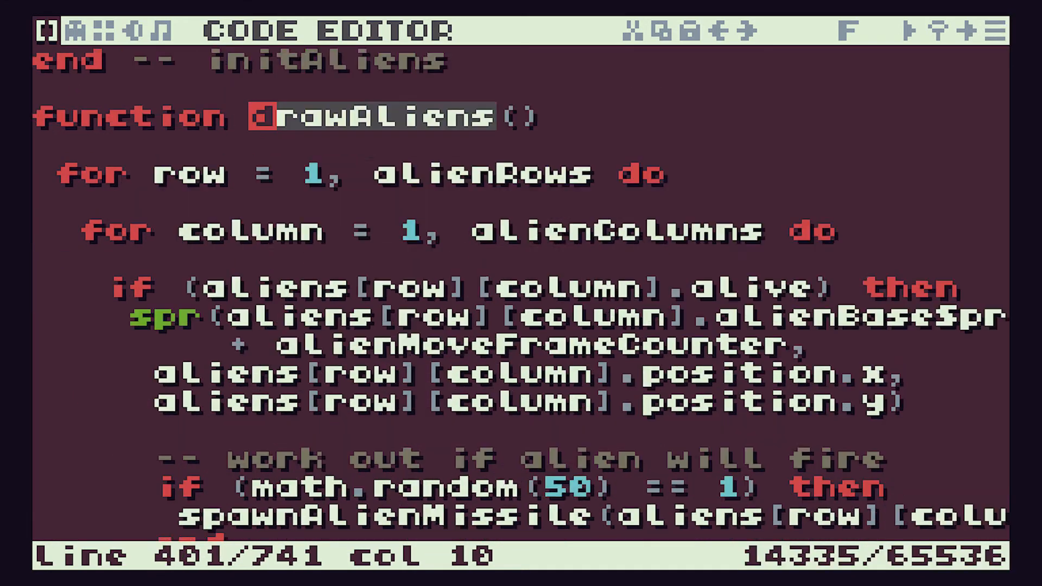
- Delete the hard-coded 1 from the math.random(50) fire check in drawAliens
scroll("down", 3)
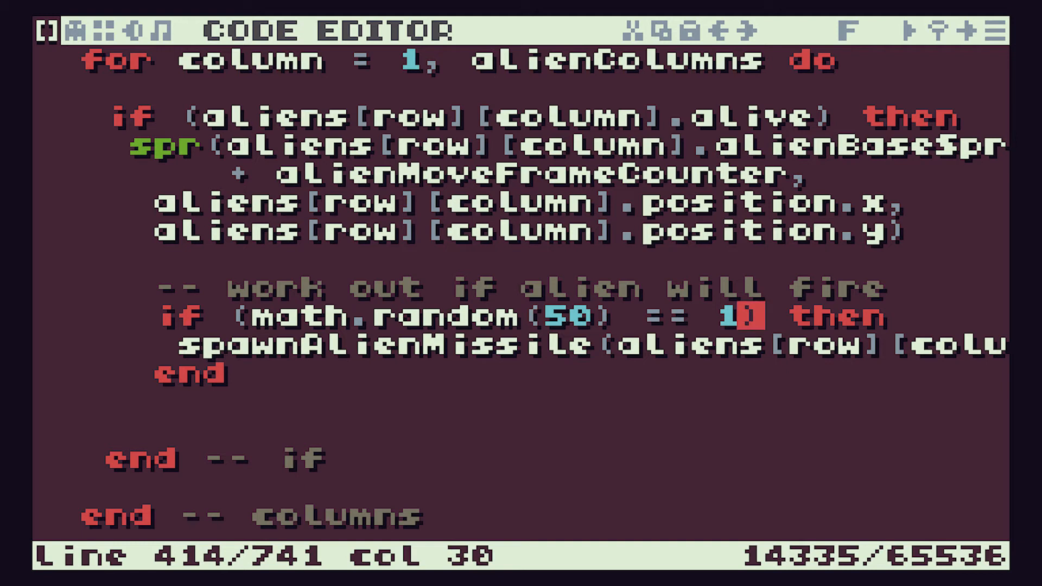
key("backspace")
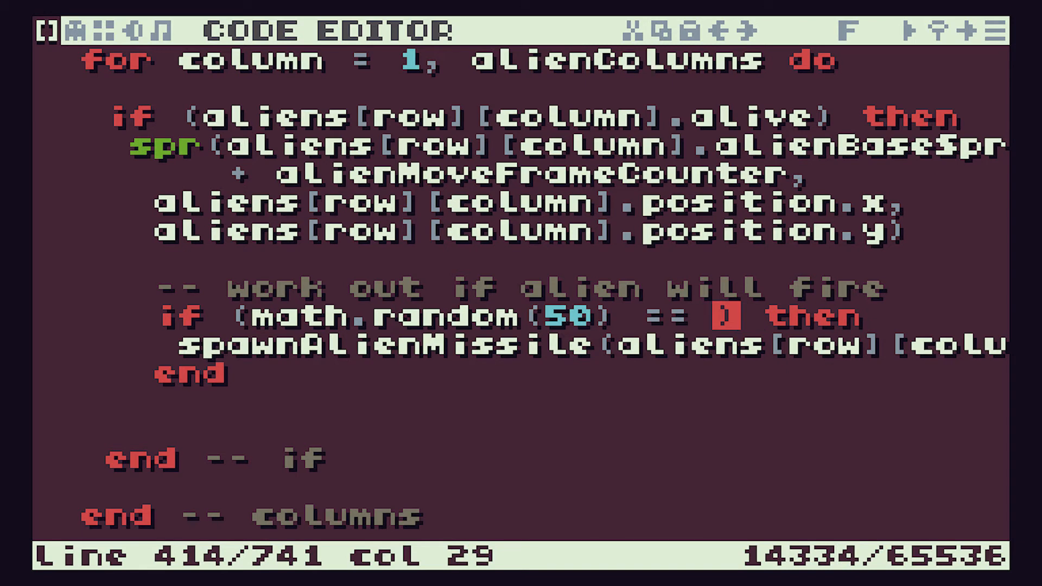
- Make the fire check read math.random(50) <= fireProbability and select its values for reuse
type("firePro")
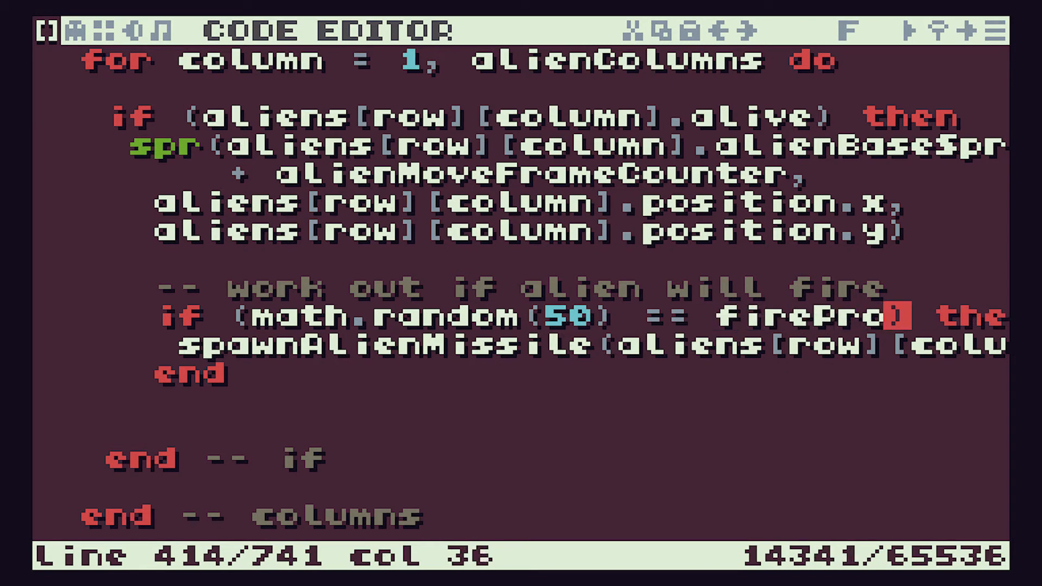
type("bability")
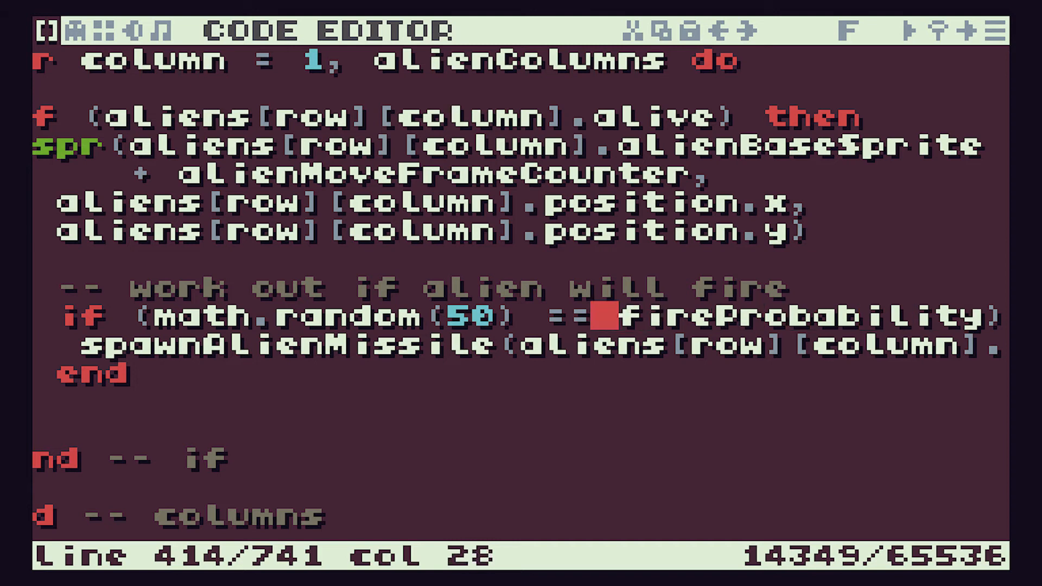
key("BackSpace")
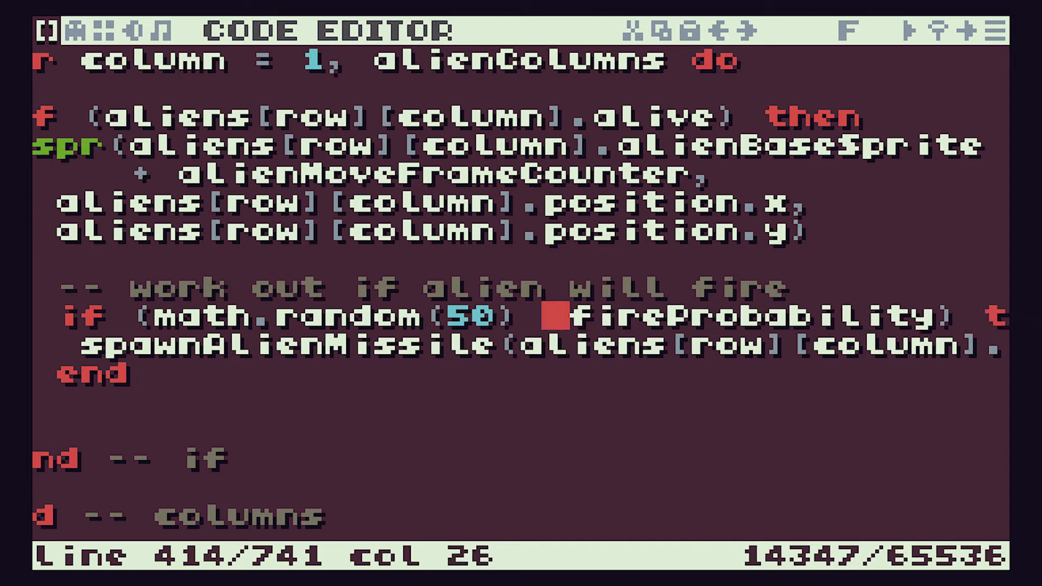
type("<=")
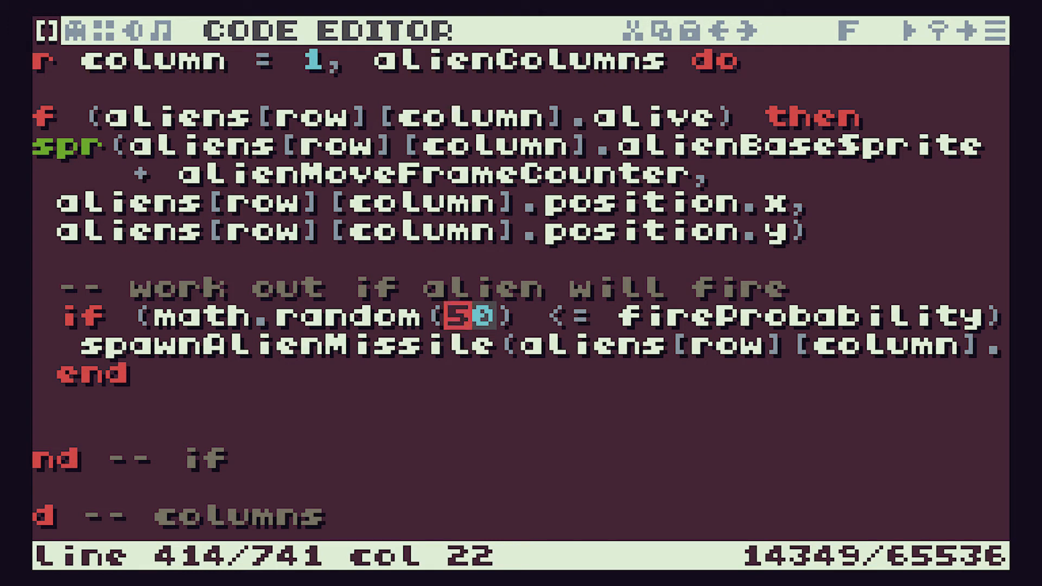
double_click(798, 318)
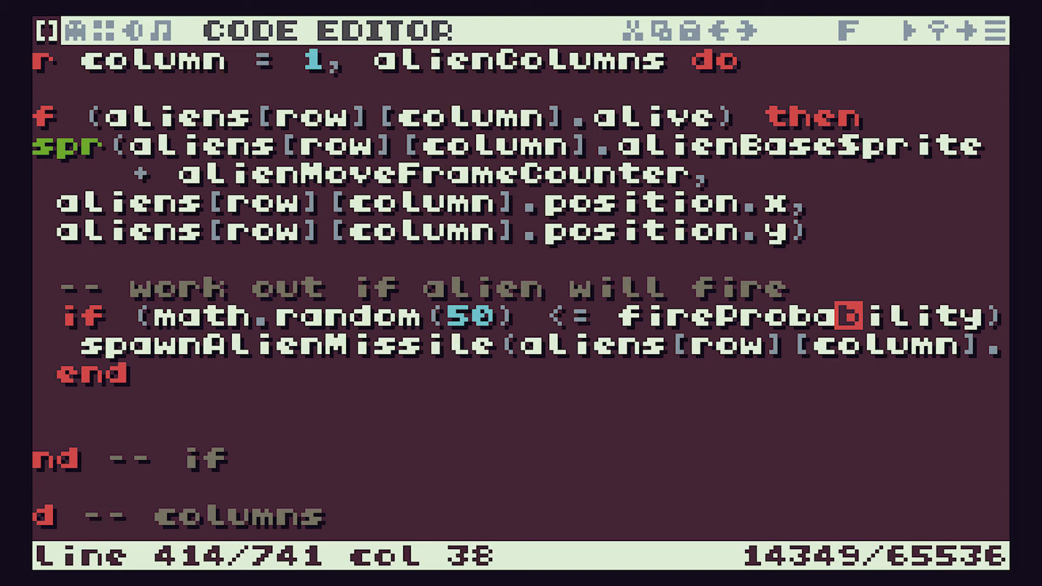
double_click(798, 316)
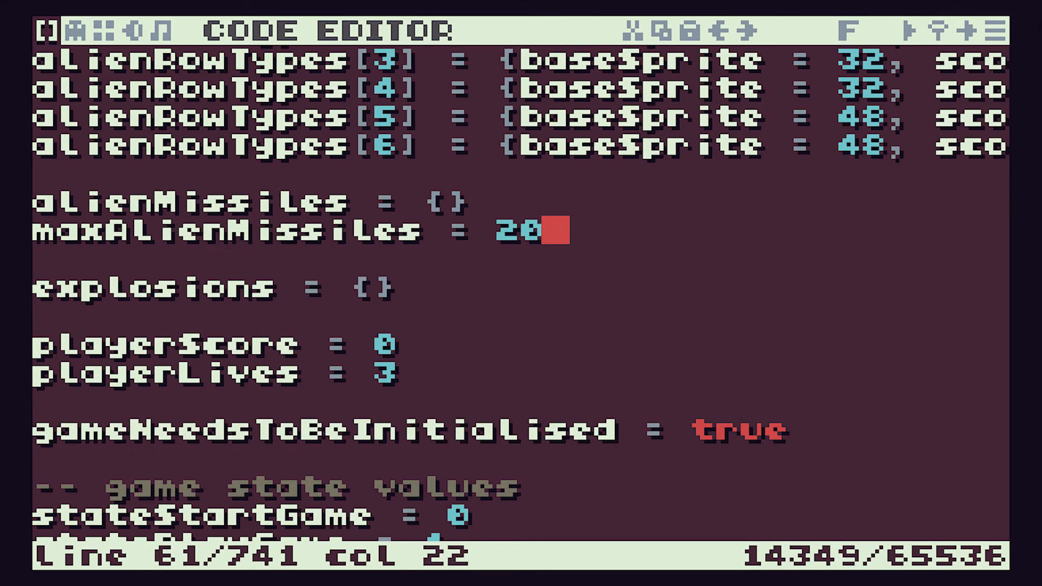
- Add a fireProbability global line after maxAlienMissiles = 20
type("fireProbability")
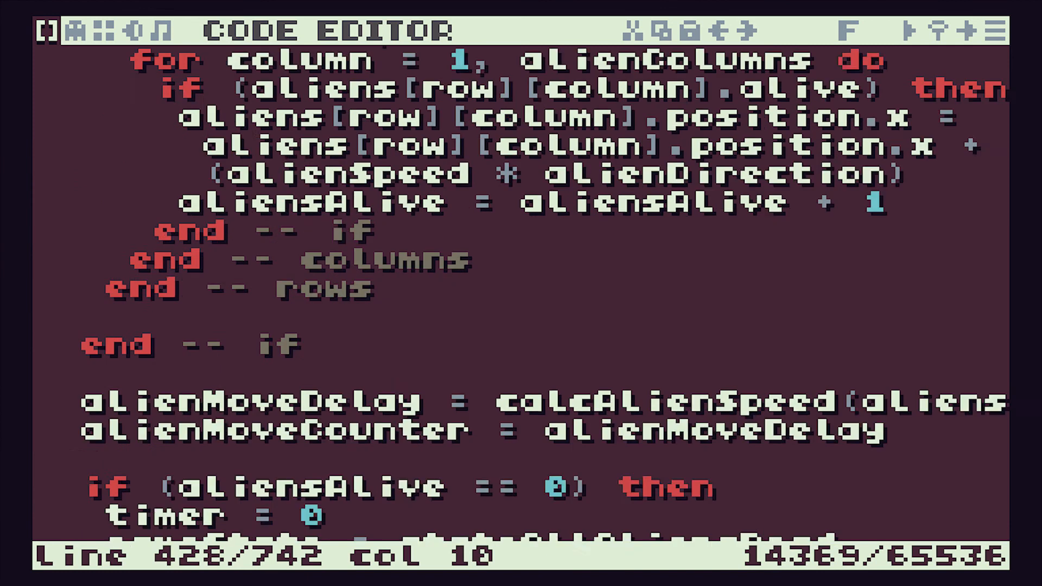
- In calcAlienSpeed set fireProbability = 5 for one alien and = 1 in the other branches
scroll("down", 3)
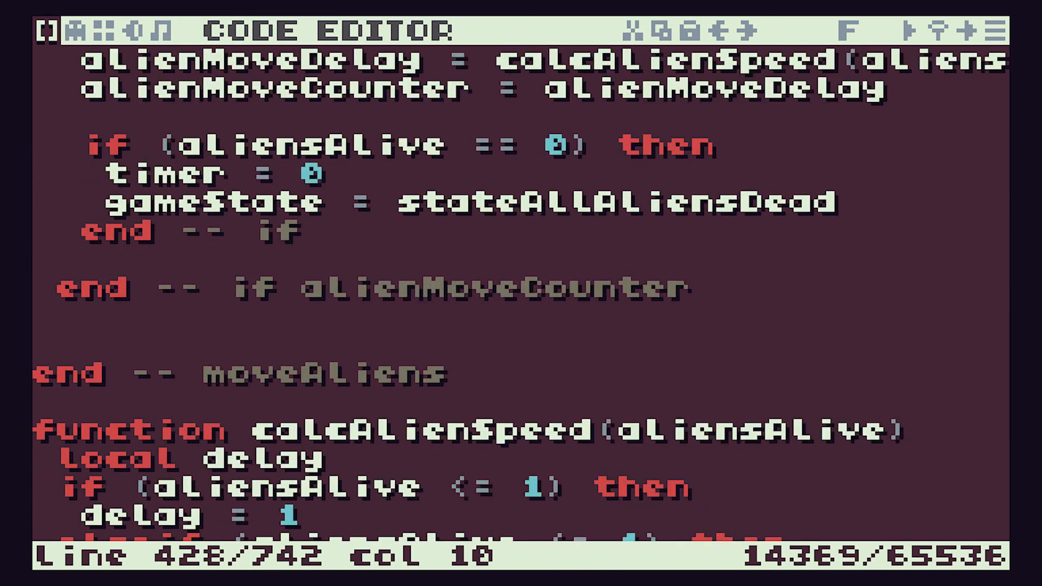
scroll("down", 3)
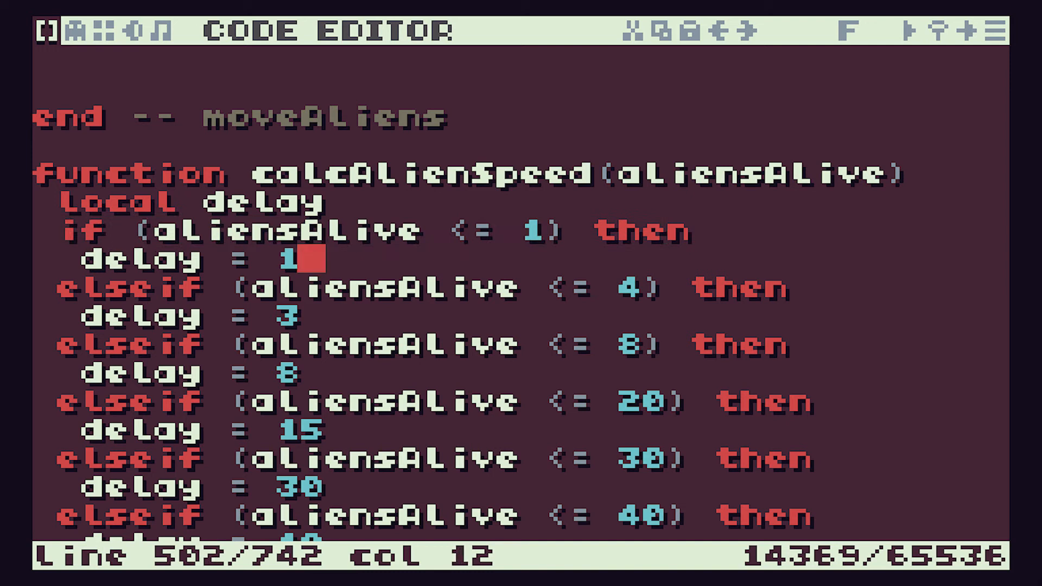
key("enter")
type("fireProbability =")
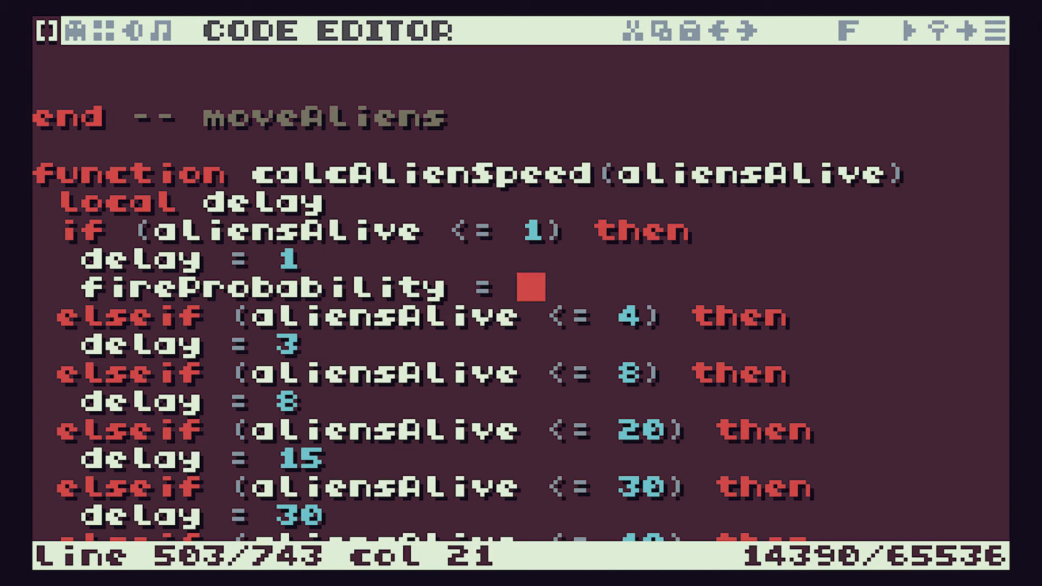
type("5")
type("fireProbability")
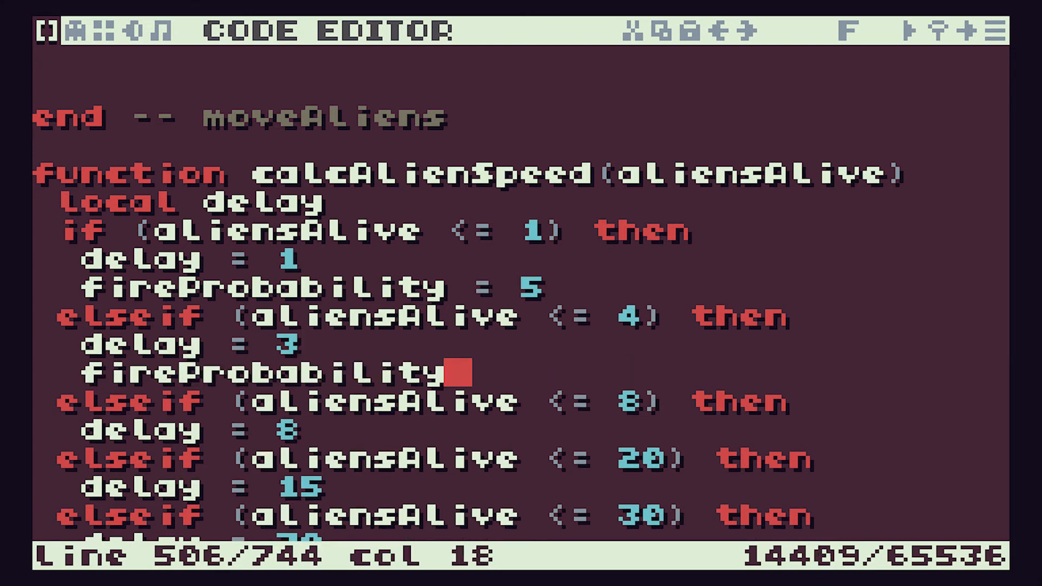
type("= 1")
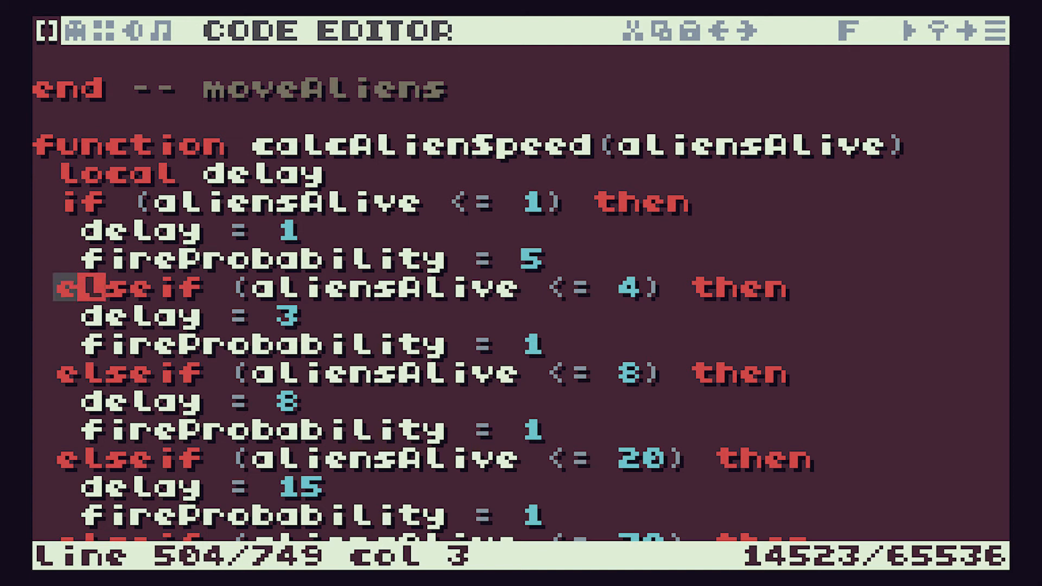
- Duplicate the aliensAlive <= 4 branch above itself with a new threshold of 3
left_click_drag(63, 287, 551, 343)
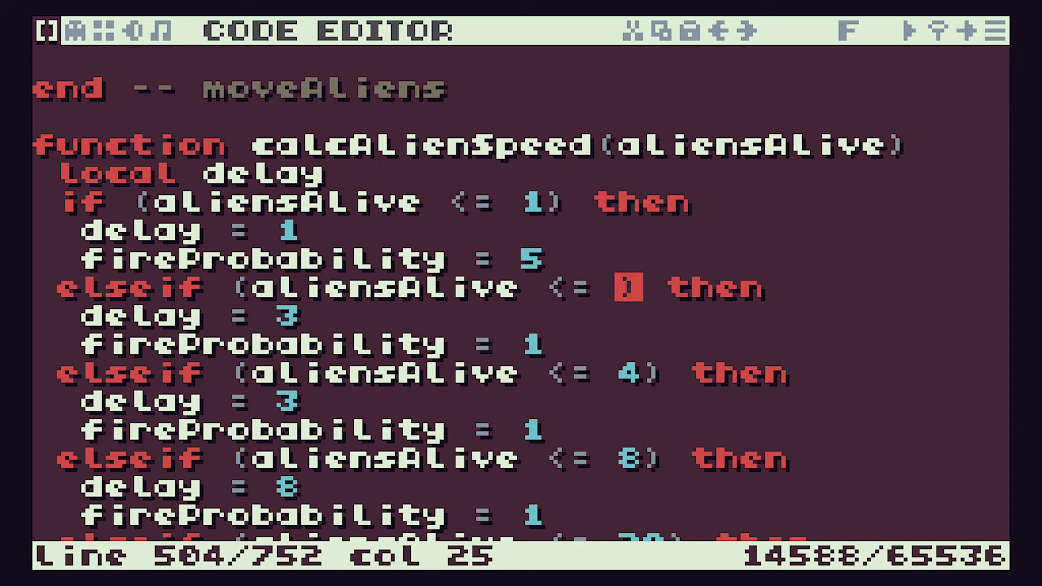
type("3")
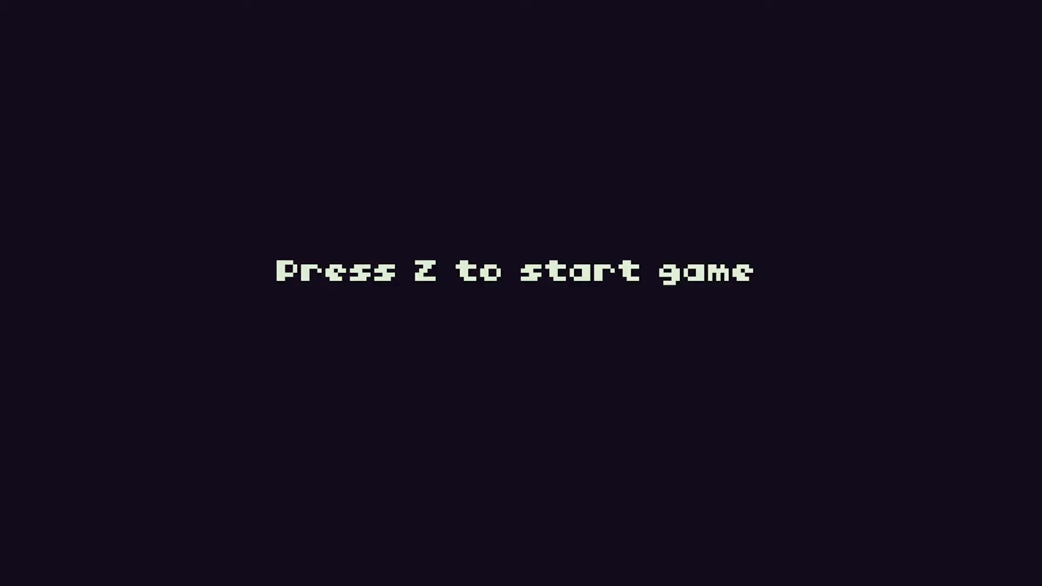
- Start a round with Z, play to GAME OVER at 1310 points, then start again
key("z")
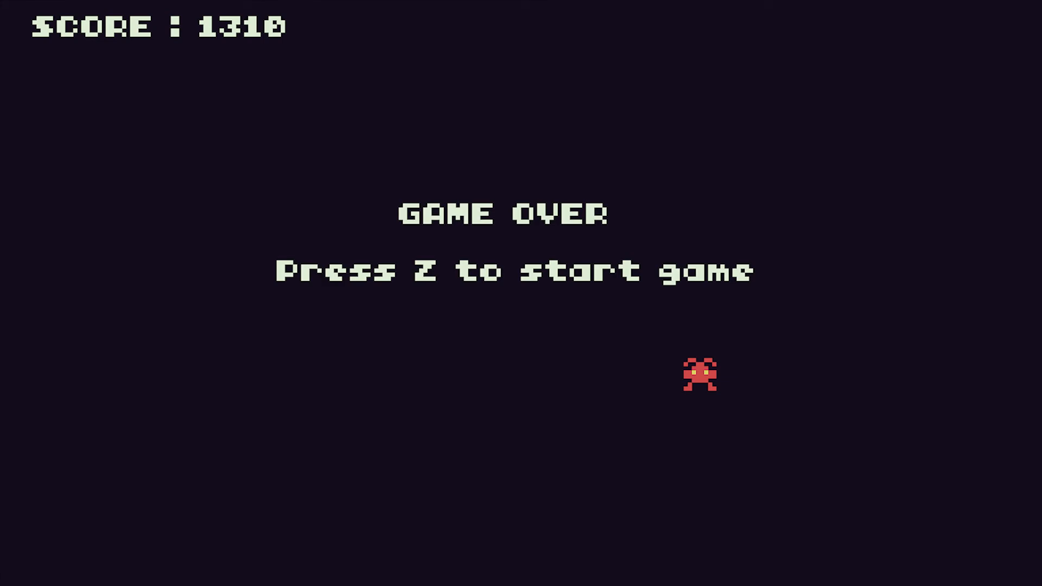
key("z")
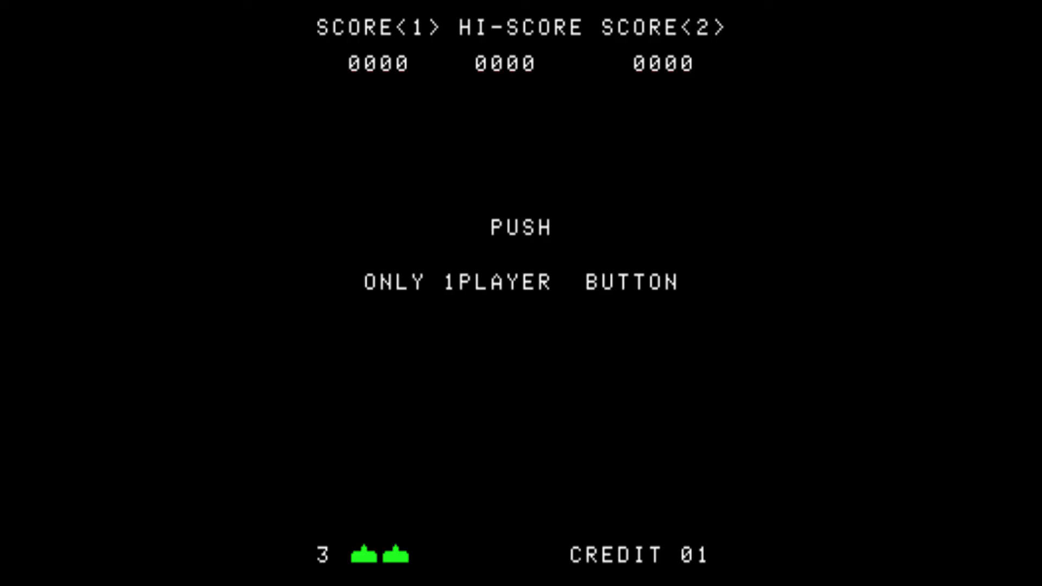
- Start a one-player game of the original arcade Space Invaders, spending the credit
key("1")
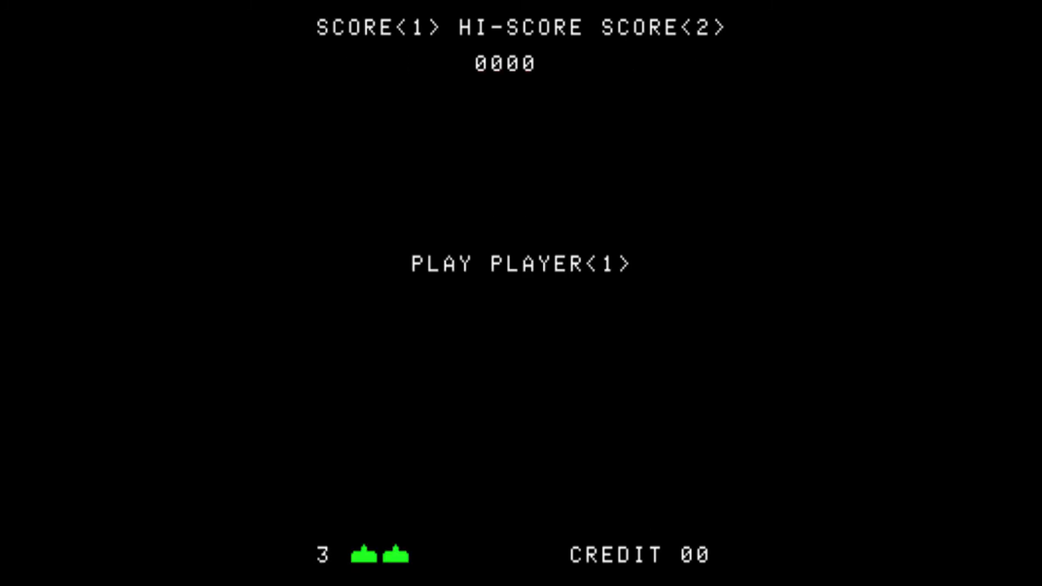